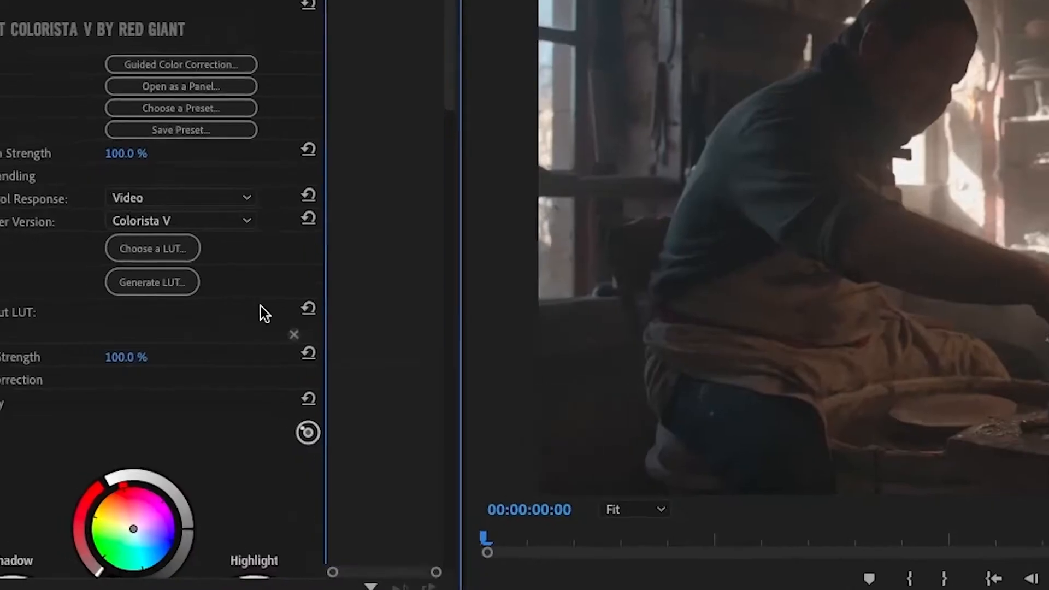
Start generating a LUT from the Colorista V grade, named 'Travel Warm' in a Custom folder
click(152, 249)
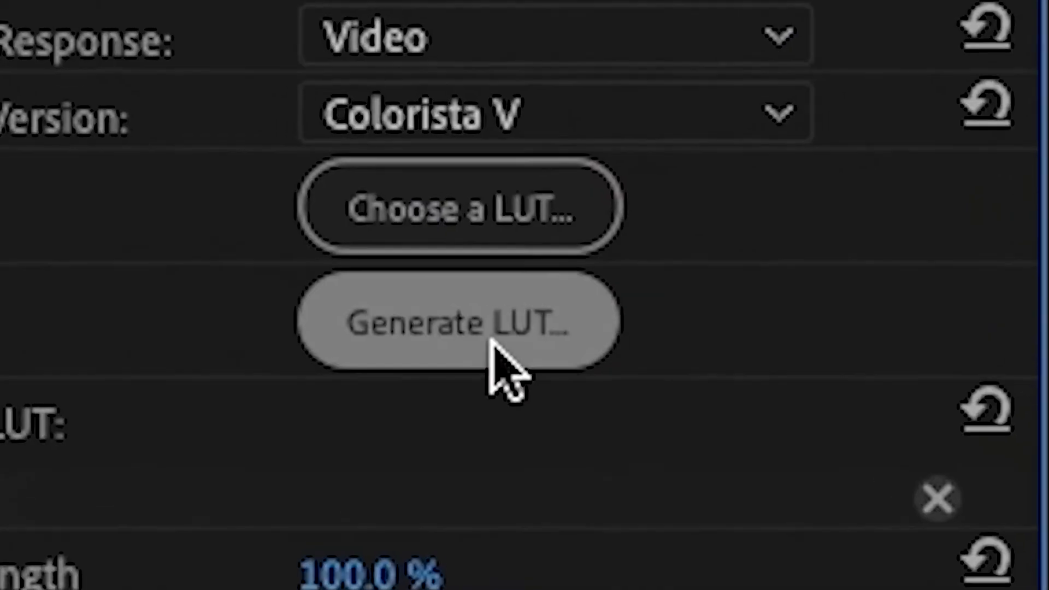
click(451, 322)
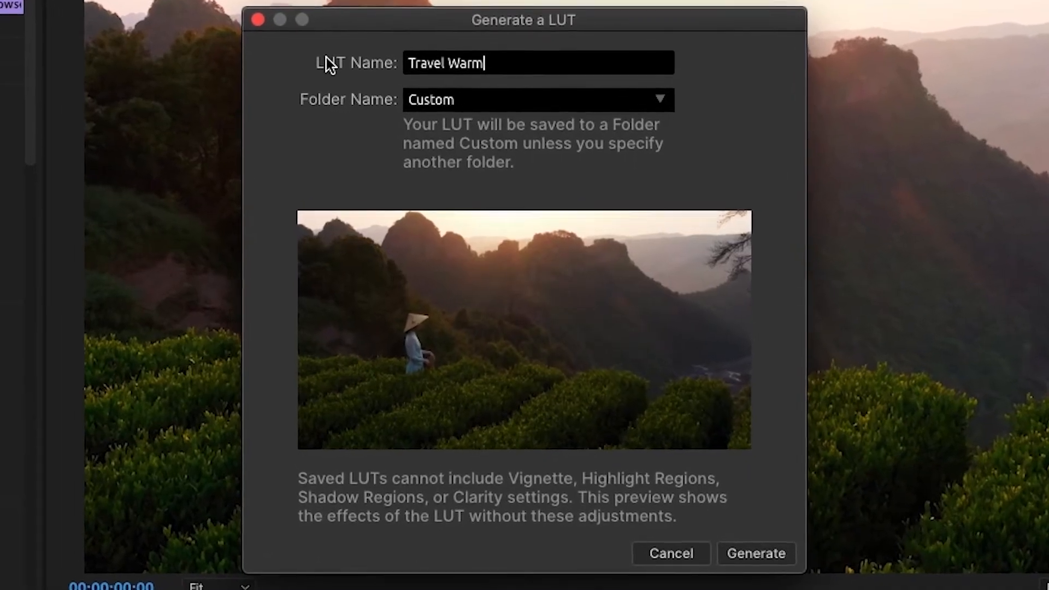